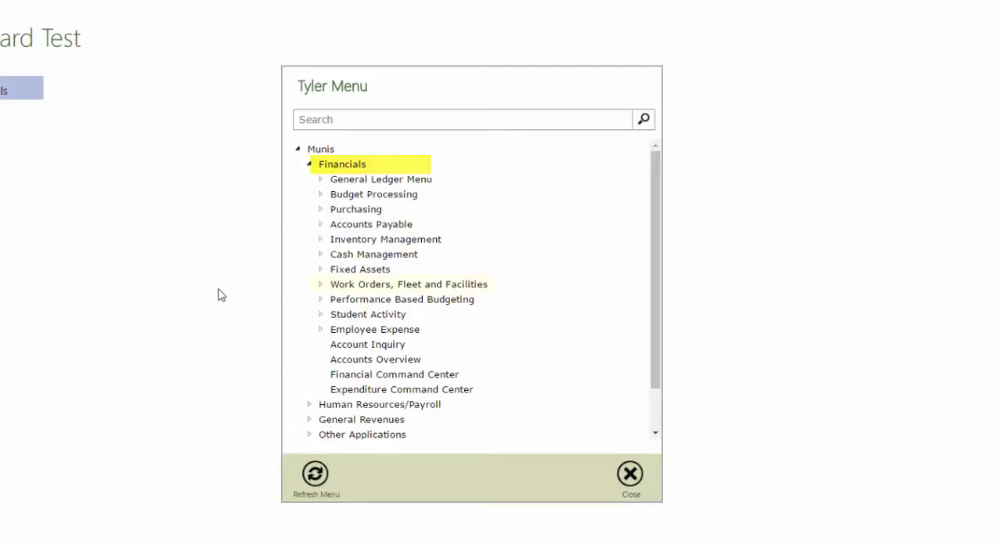
Open Service Requests under Work Orders, Fleet and Facilities > Fleet > Requests
click(408, 283)
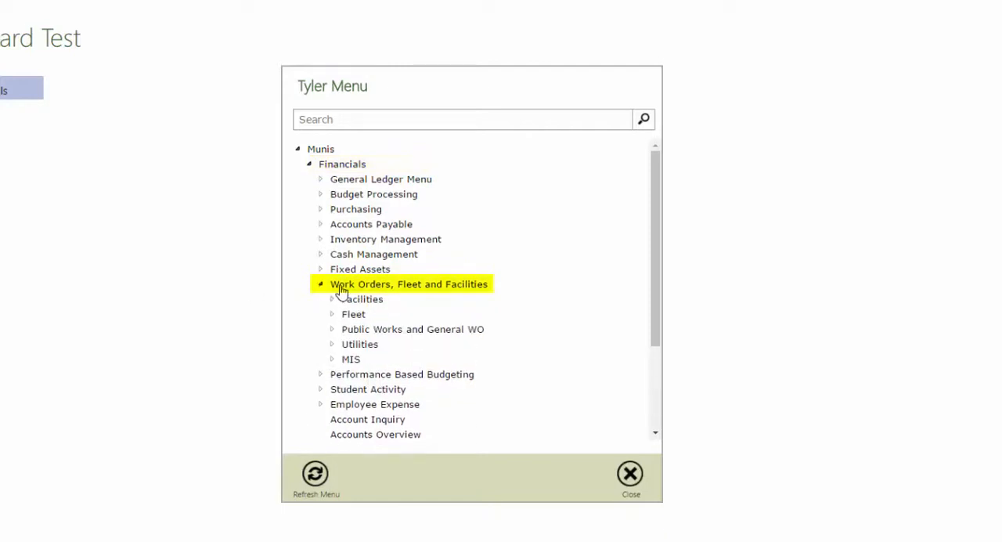
mouse_move(353, 313)
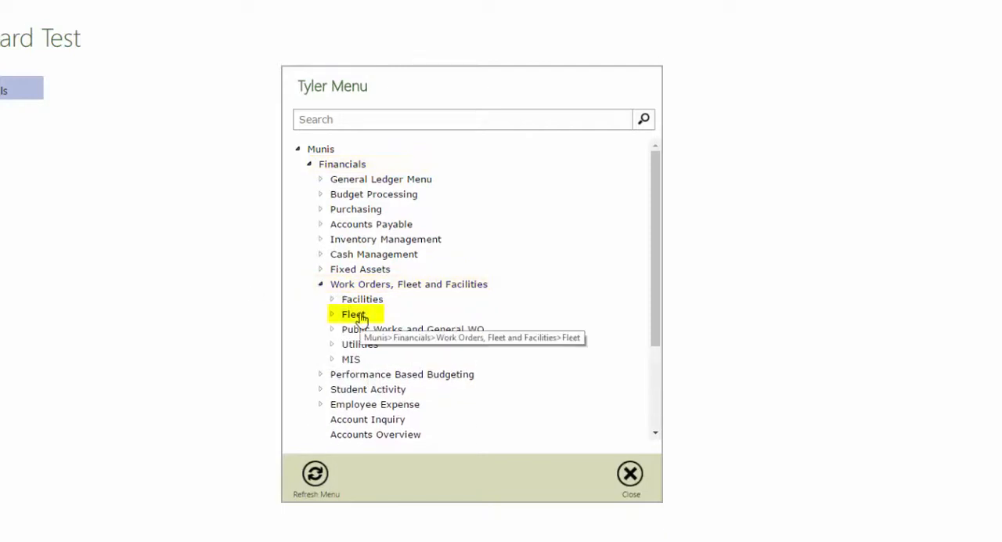
click(353, 314)
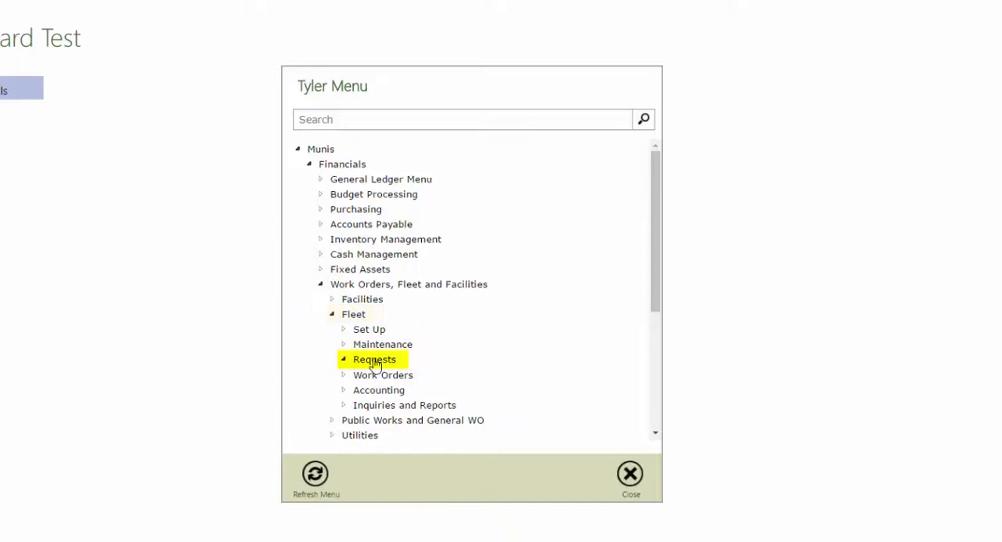
click(373, 359)
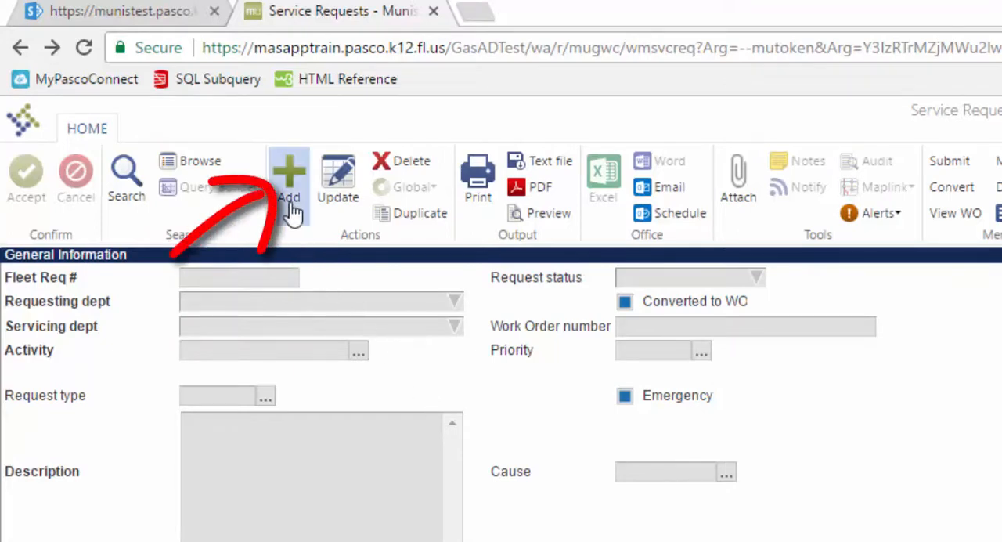
Add request 133826 from Pasco High with servicing department 9032 Transportation-East
click(289, 176)
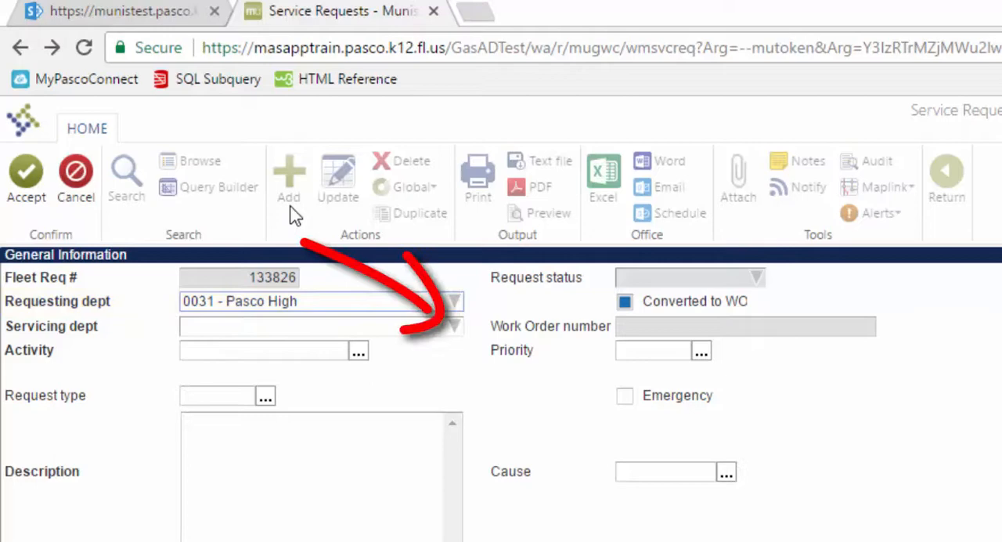
click(454, 325)
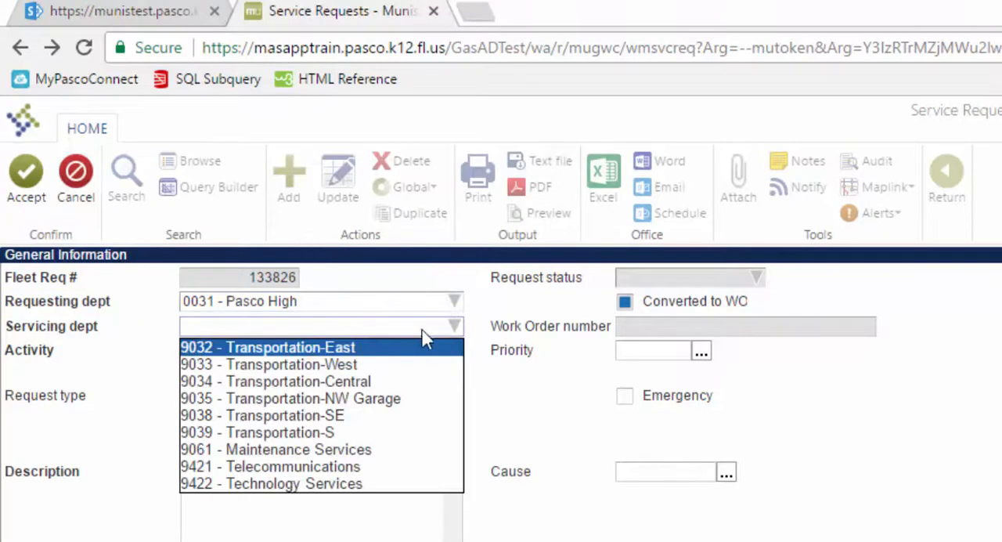
click(268, 347)
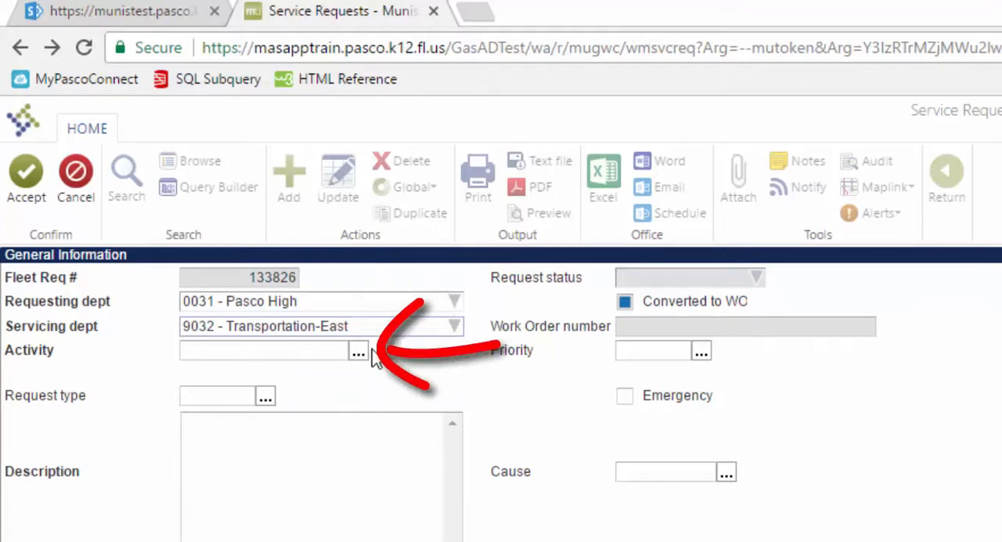
Set the request's activity to FLDTRP Field Trip from the activity lookup
click(358, 351)
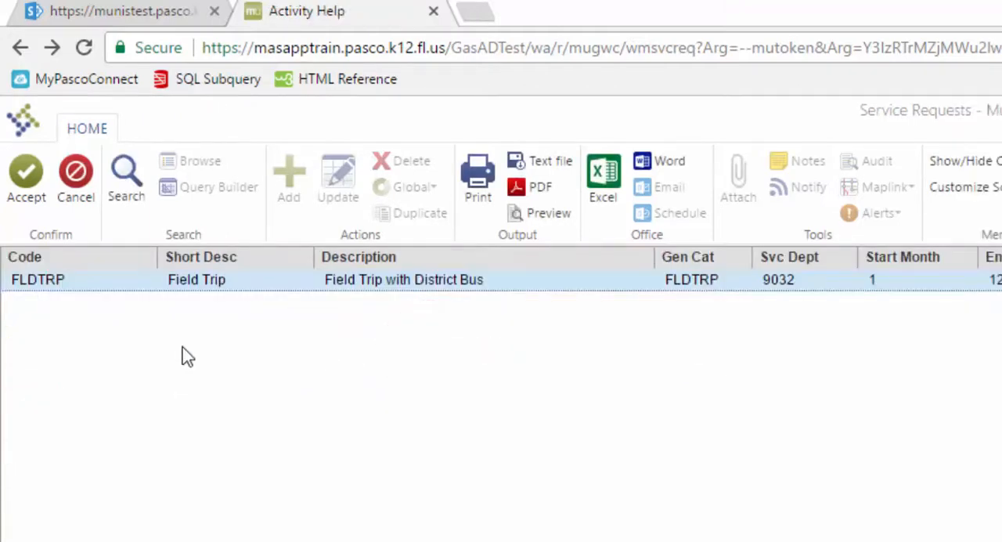
click(38, 280)
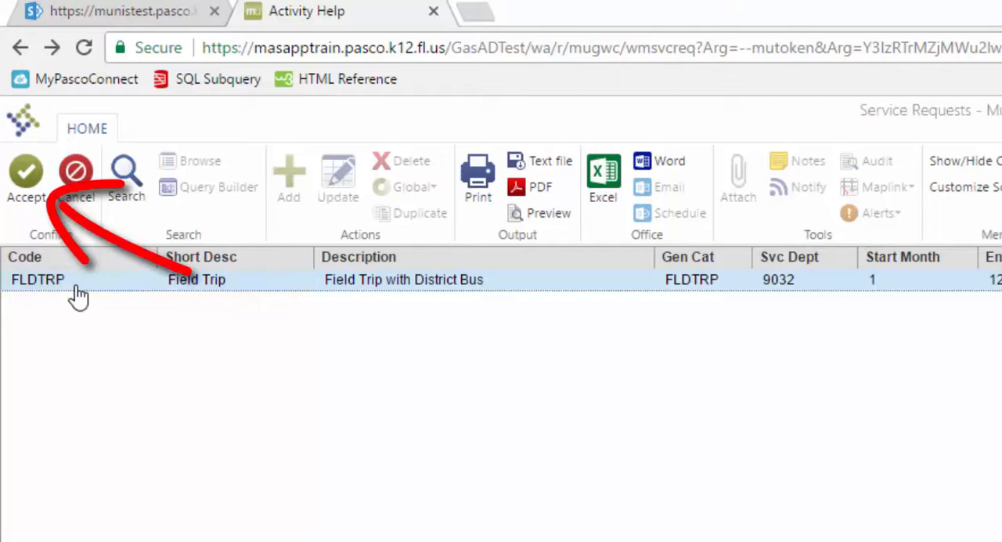
double_click(196, 279)
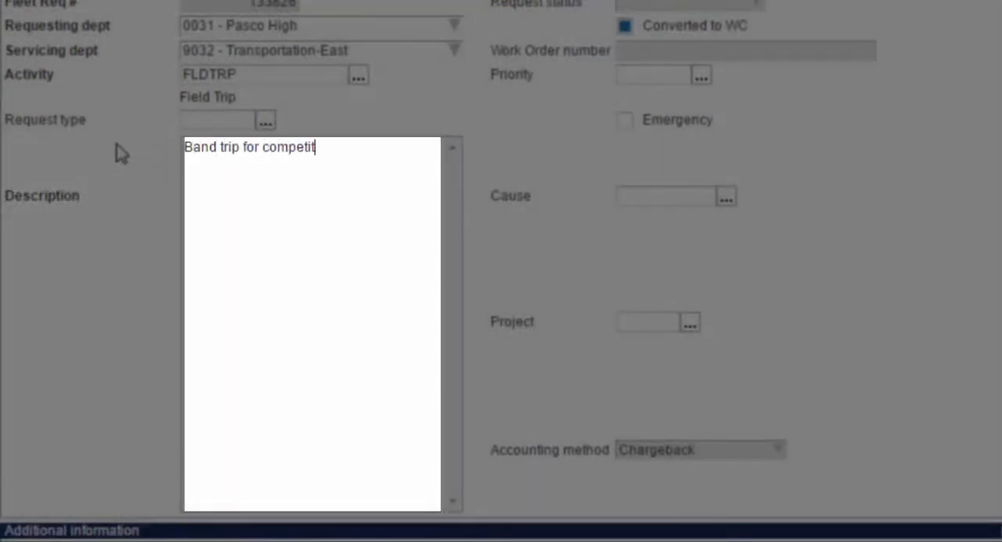
Enter description 'Band trip for competition, meet by band room' and cause 900 Field Trip
text(ion)
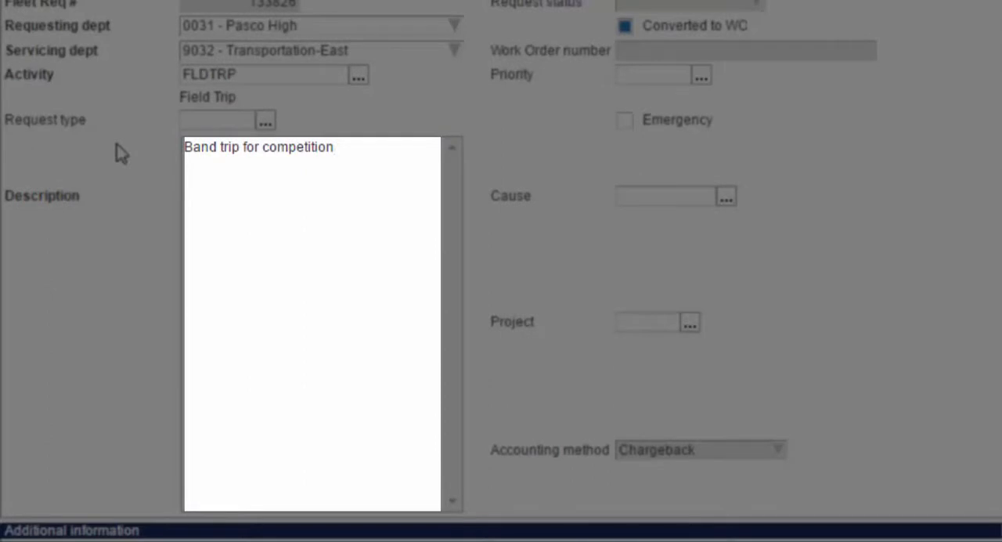
click(334, 146)
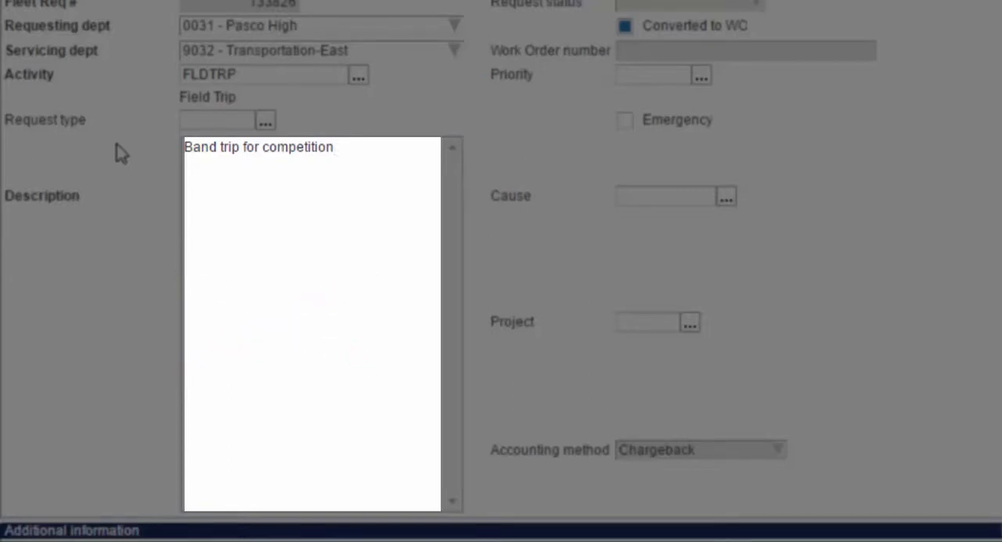
text(, meet by b)
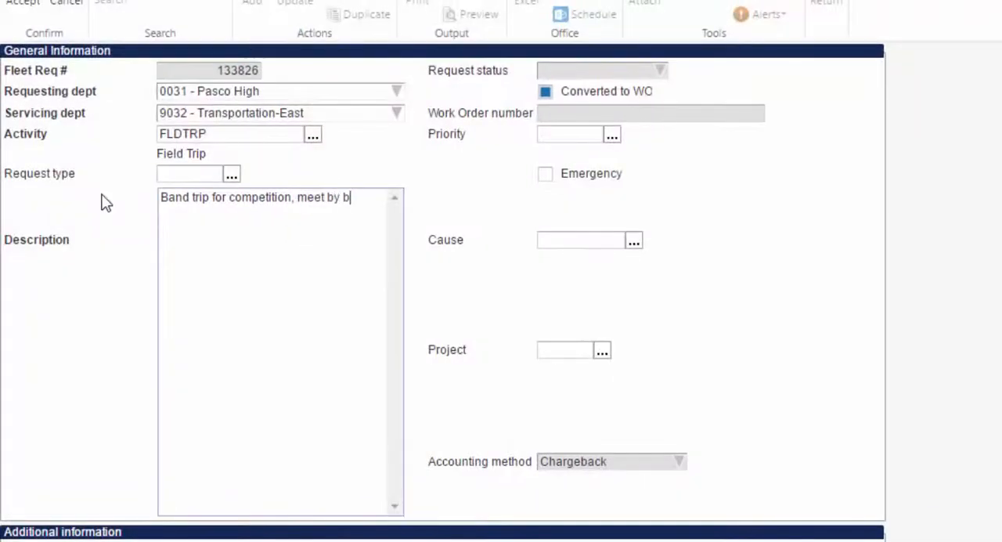
text(and room)
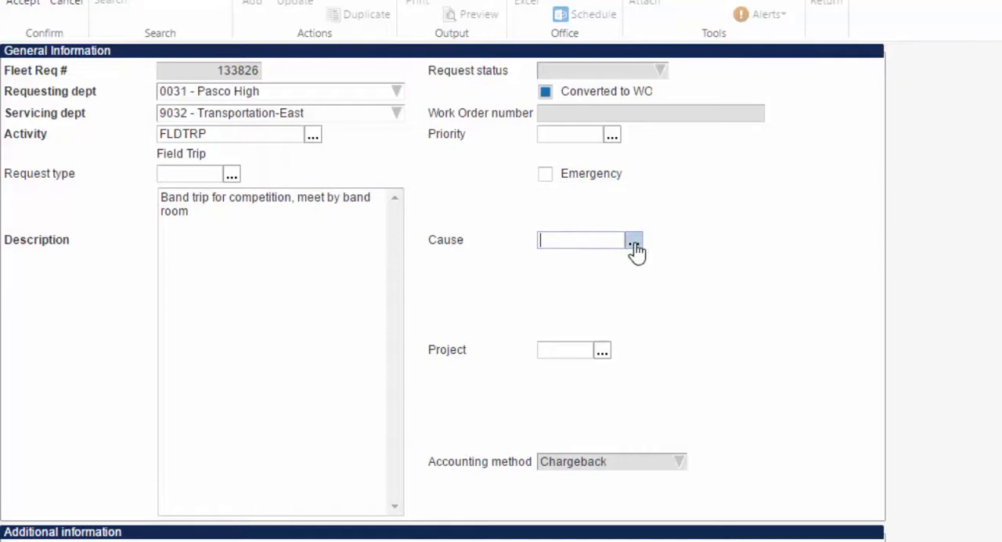
click(633, 239)
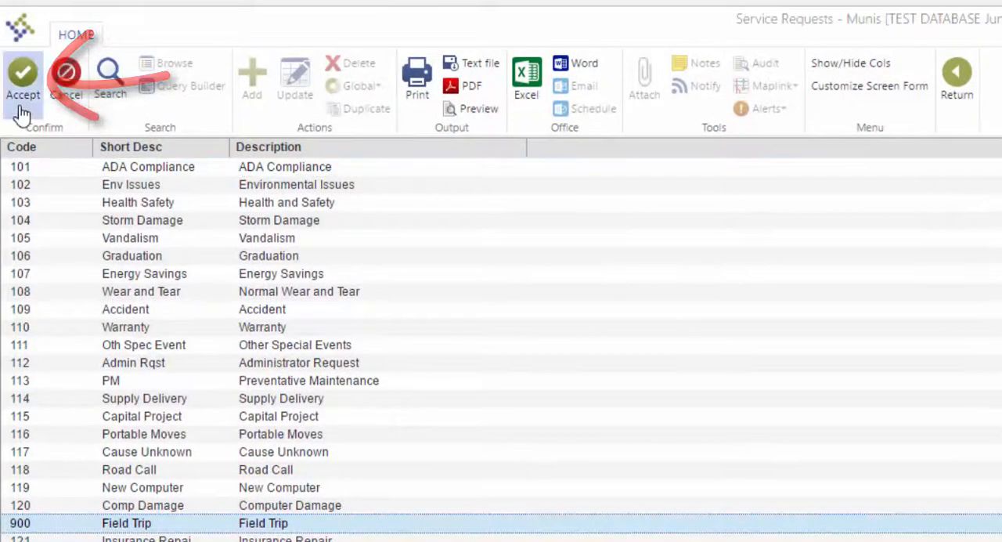
click(22, 78)
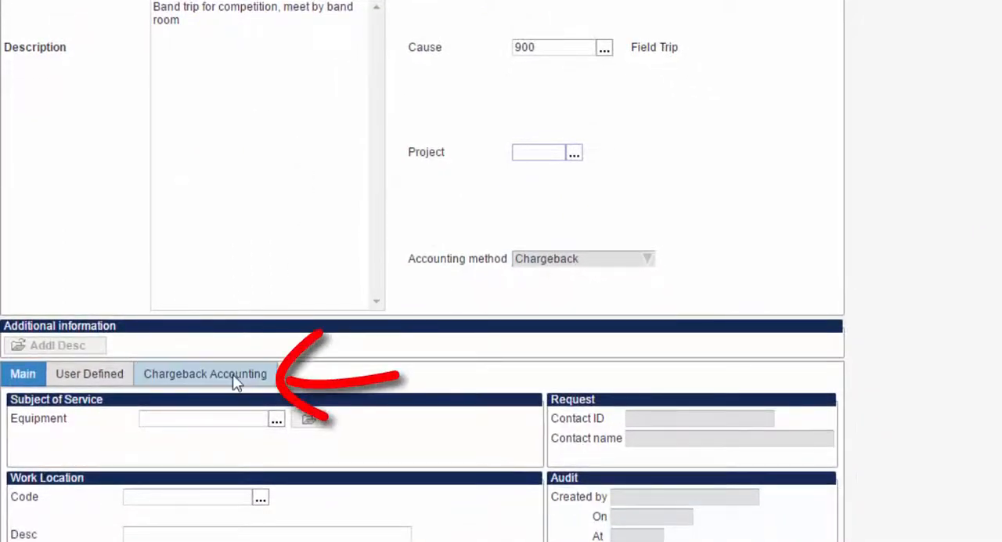
Apply the field trip distribution code, charging LABOR and OVERHEAD-FT01 to Due From Internal Funds
click(205, 373)
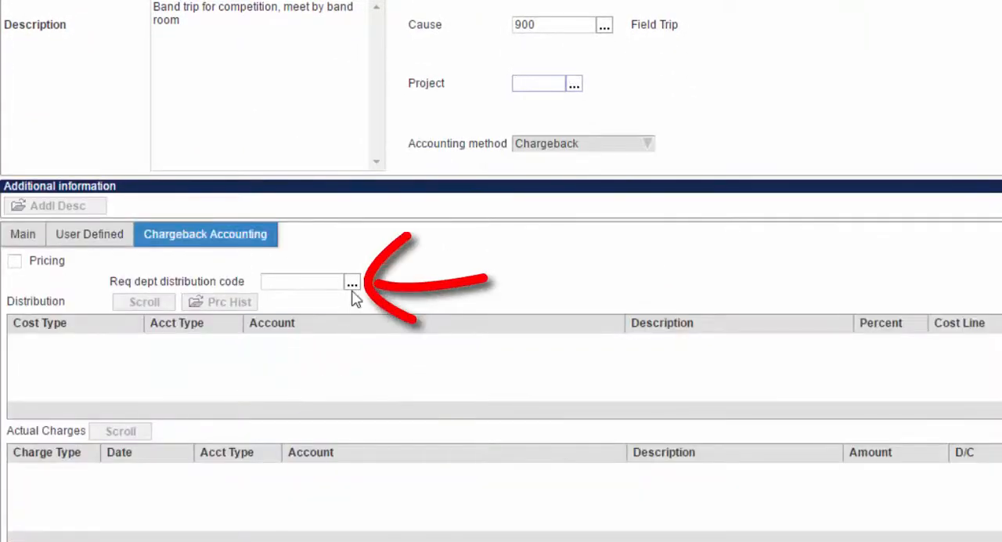
click(351, 281)
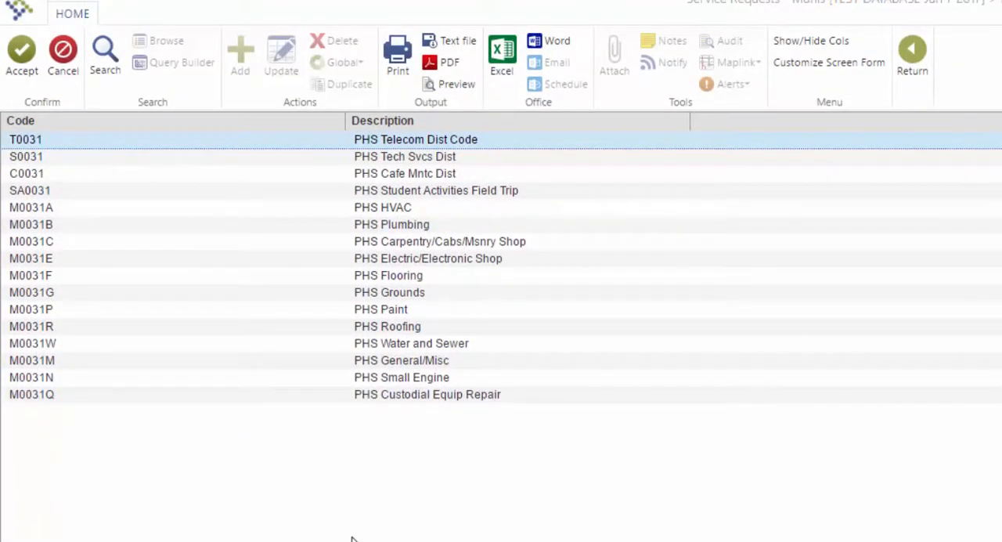
mouse_move(181, 203)
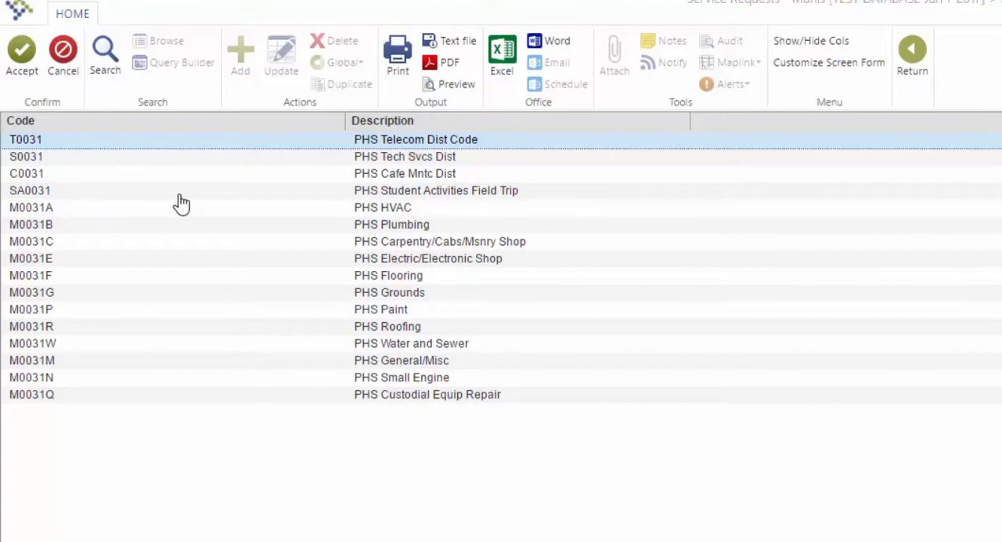
click(180, 190)
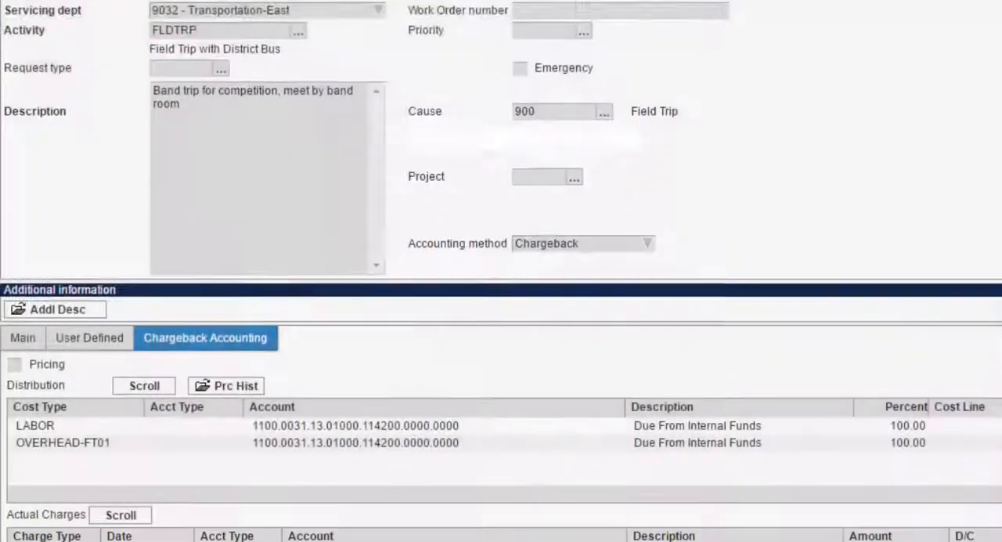
Scroll down to the request's User Defined field trip fields
scroll(down, 3)
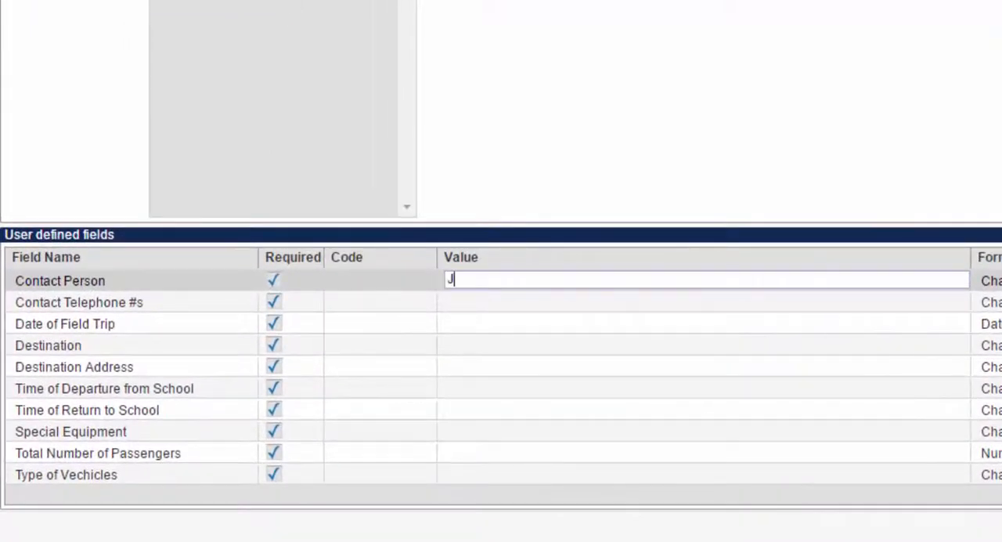
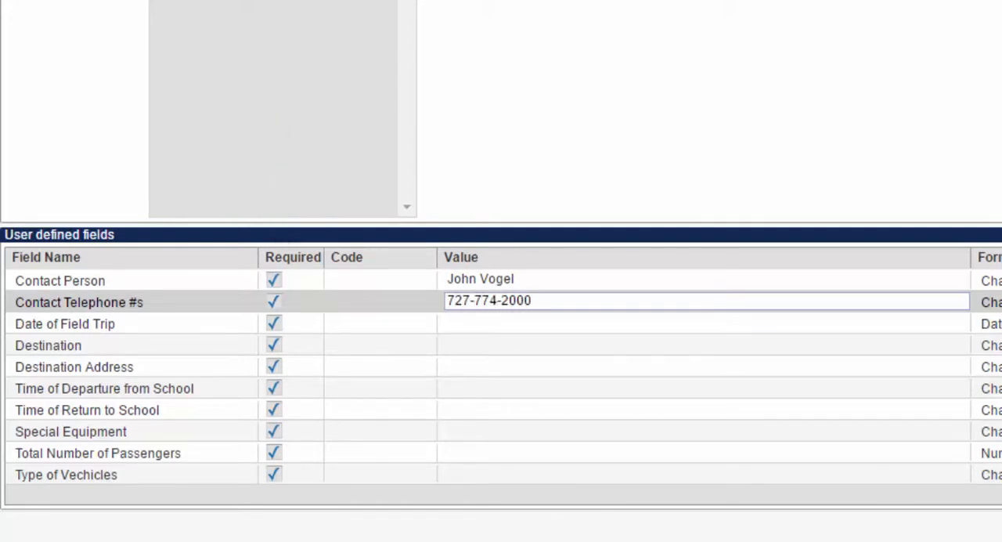
click(703, 323)
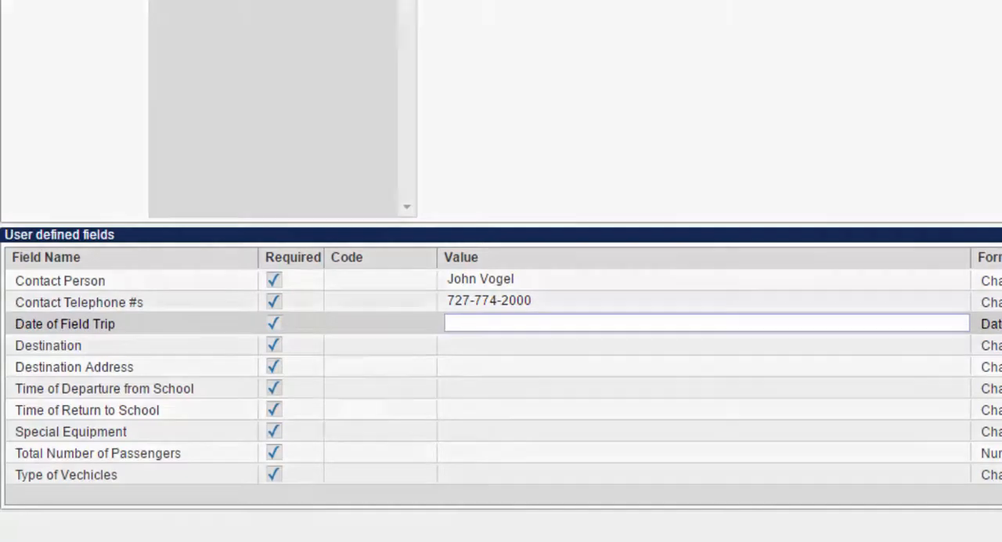
text(08/15/2017)
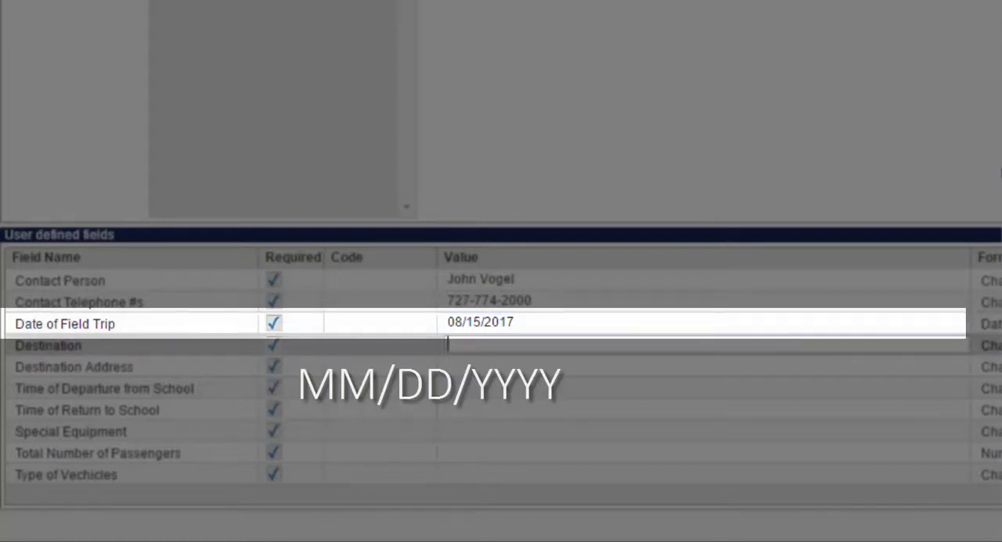
text(Dade City Fairgrounds)
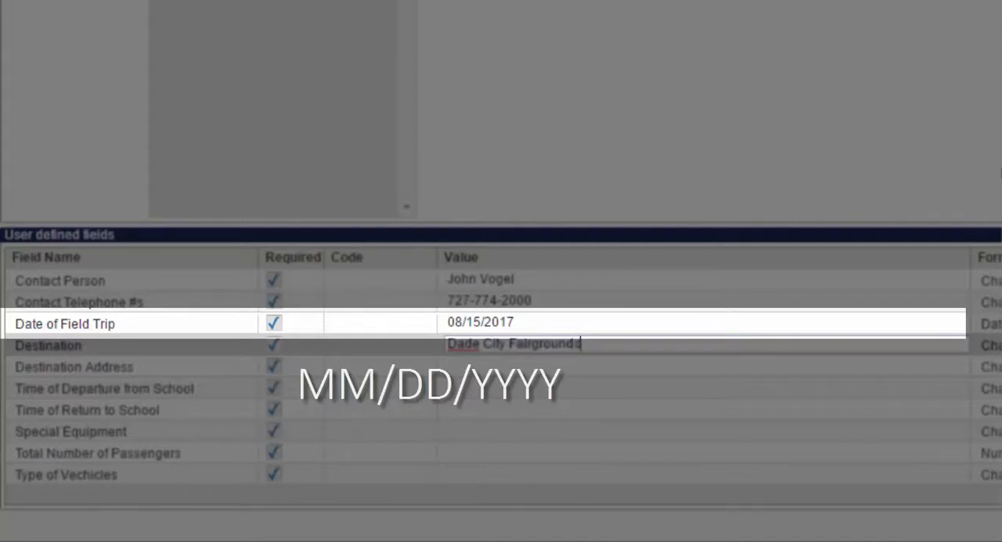
click(704, 367)
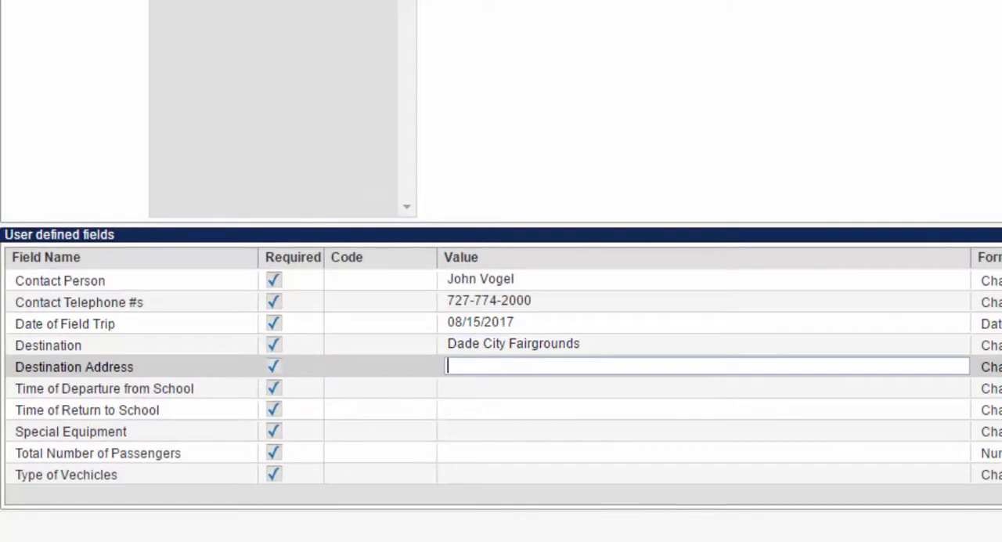
text(123 Any Place)
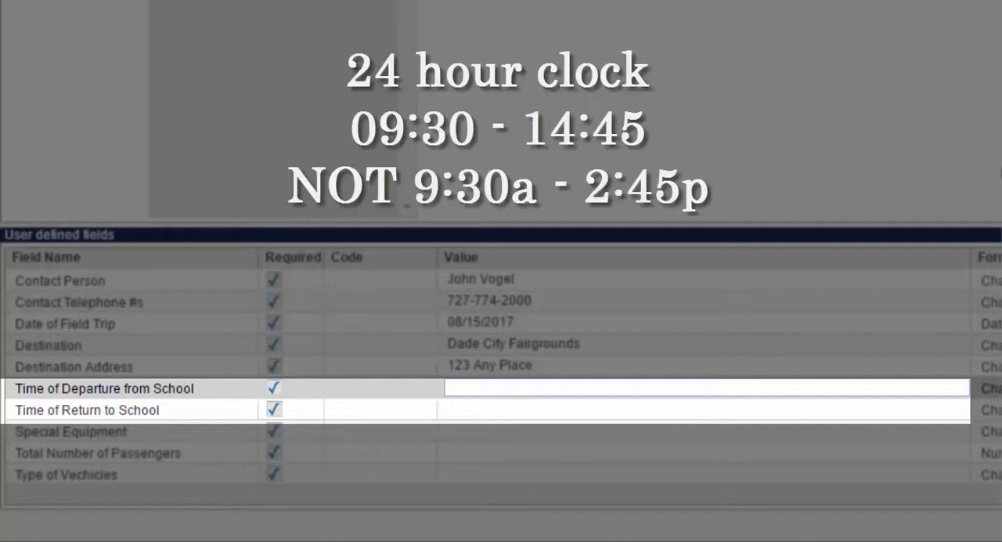
Enter departure time 09:30 and return time 14:45 on the 24-hour clock
text(09:30)
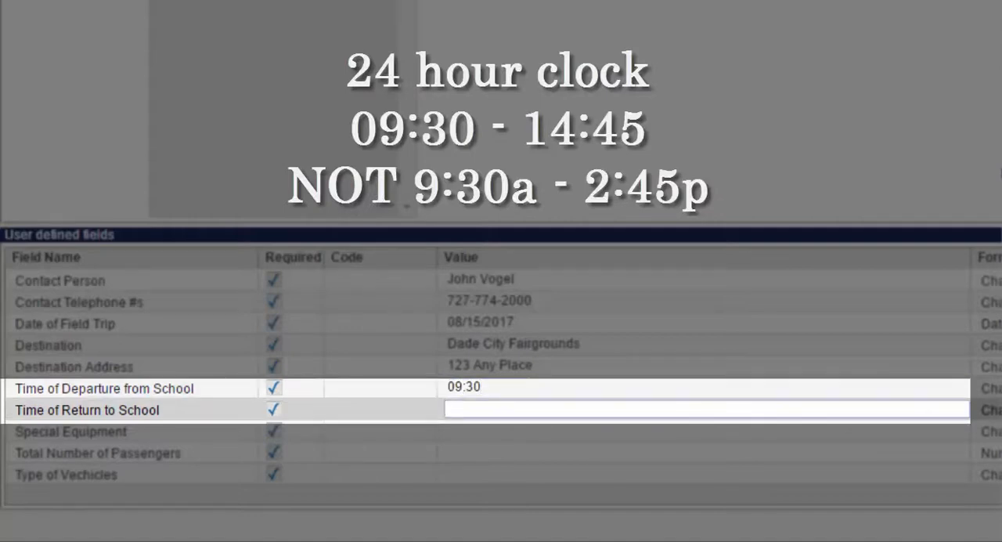
text(14:5)
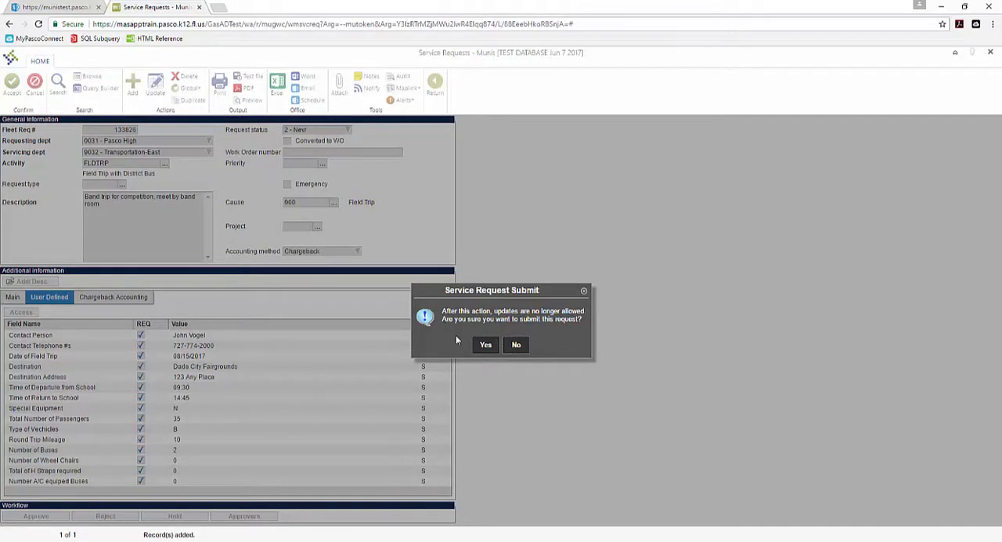
mouse_move(469, 361)
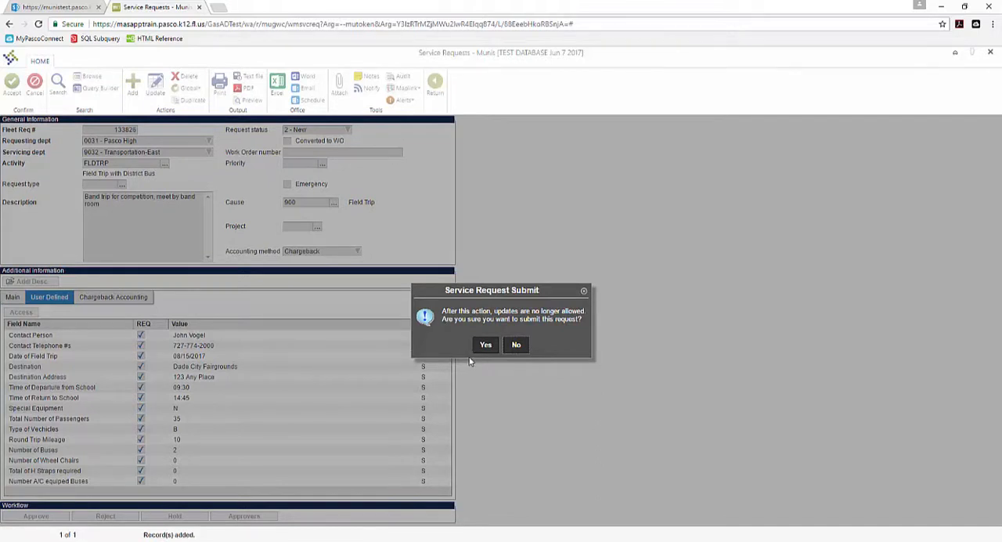
Answer No to the Service Request Submit prompt
click(485, 344)
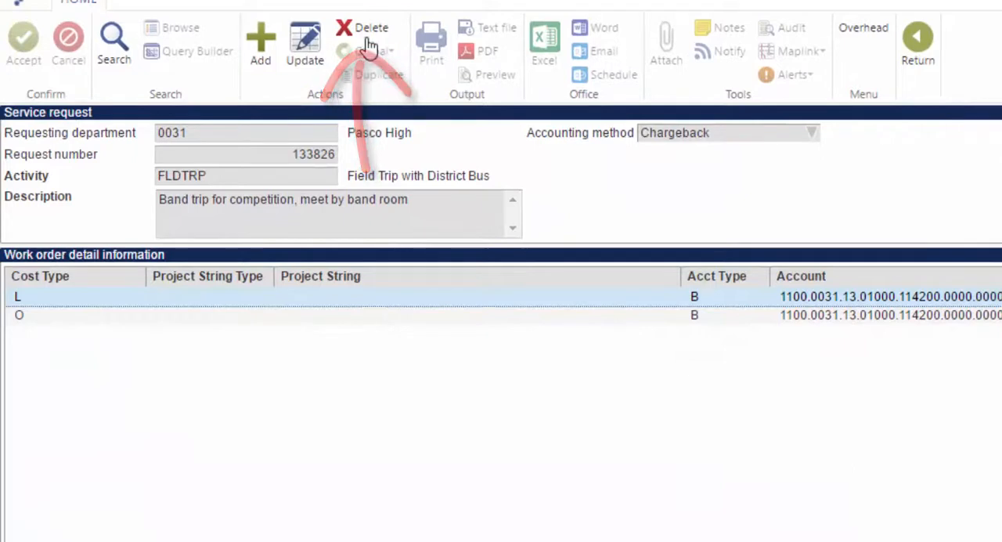
Delete the L labor and O overhead work order detail lines, then return
click(371, 31)
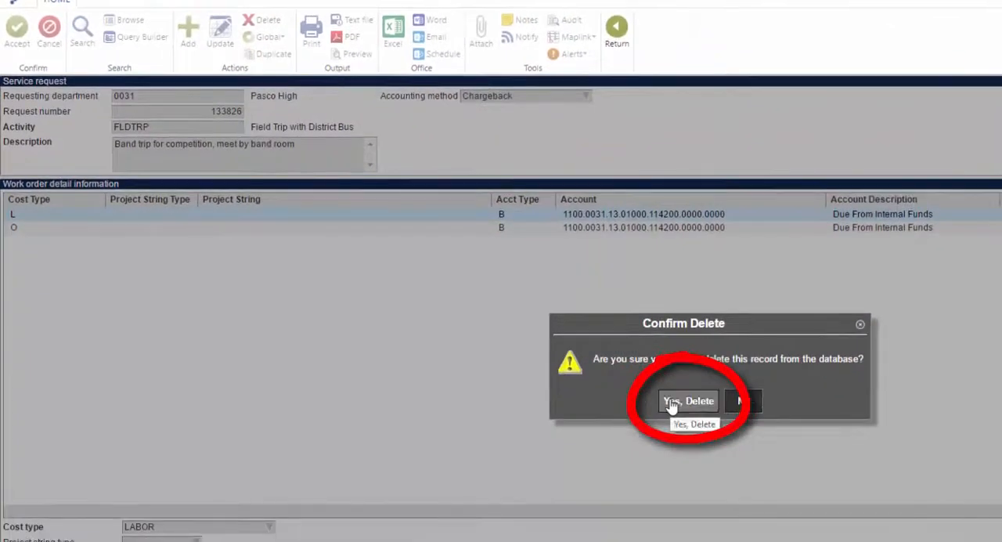
click(688, 401)
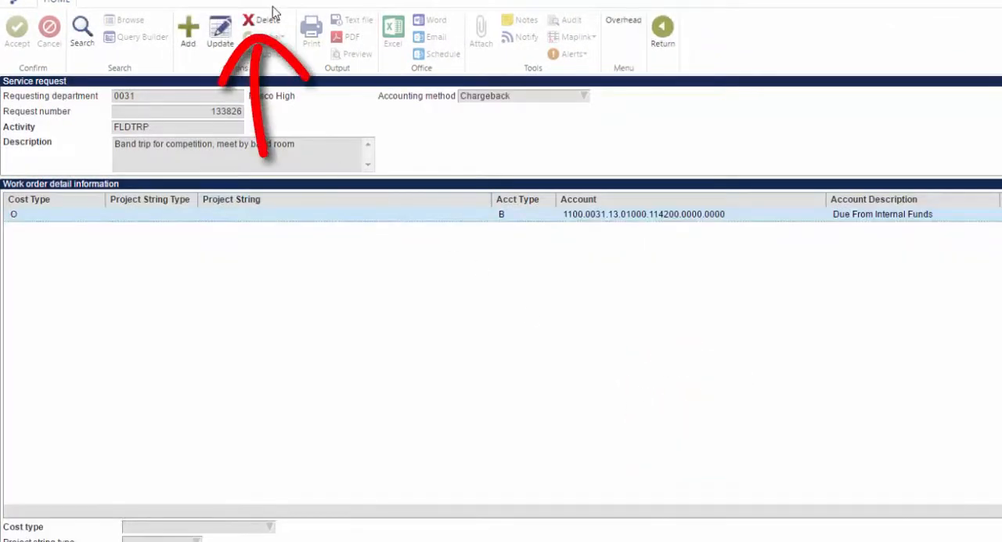
click(265, 23)
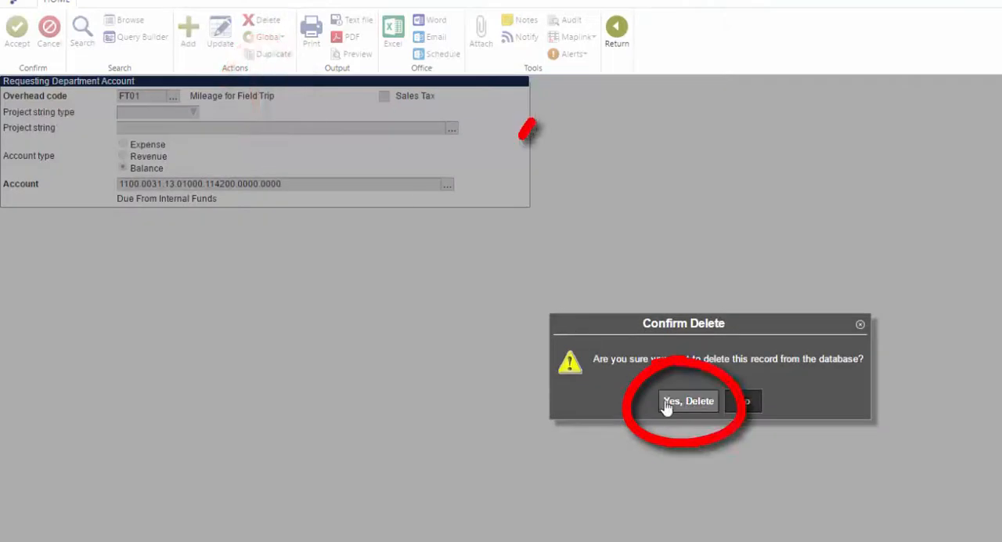
click(687, 400)
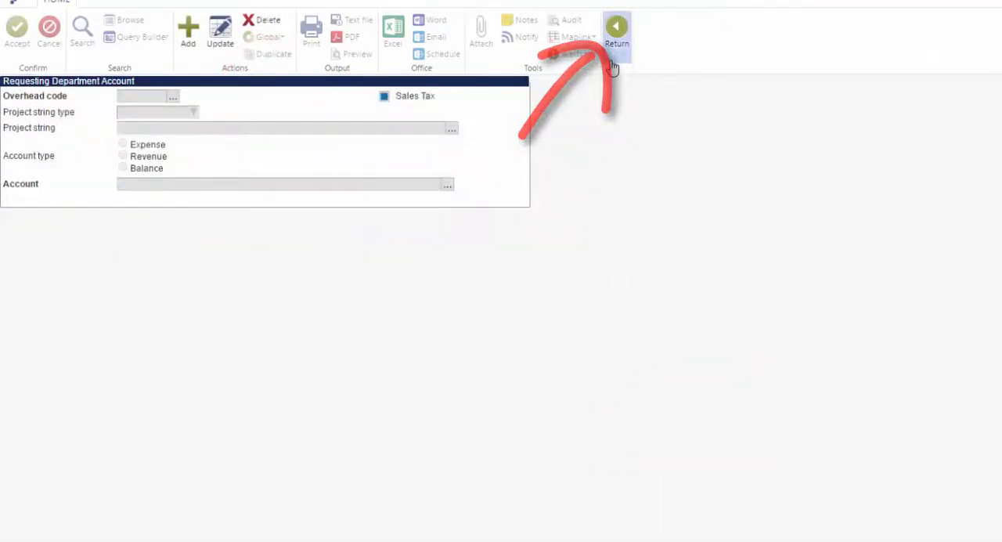
click(617, 31)
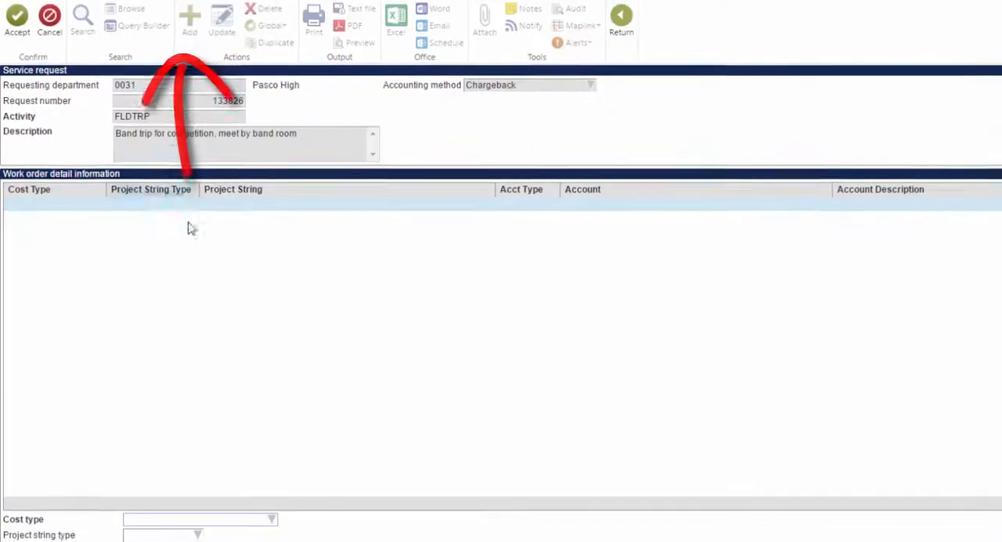
Enter a LABOR cost line charged to account 1100.0031.13.13064.5390.7800.00
scroll(down, 3)
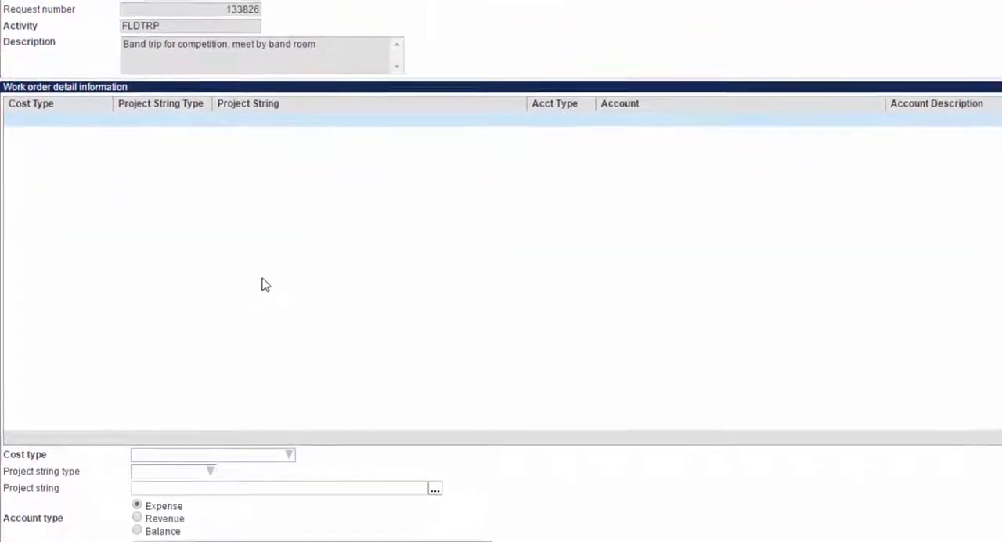
scroll(down, 3)
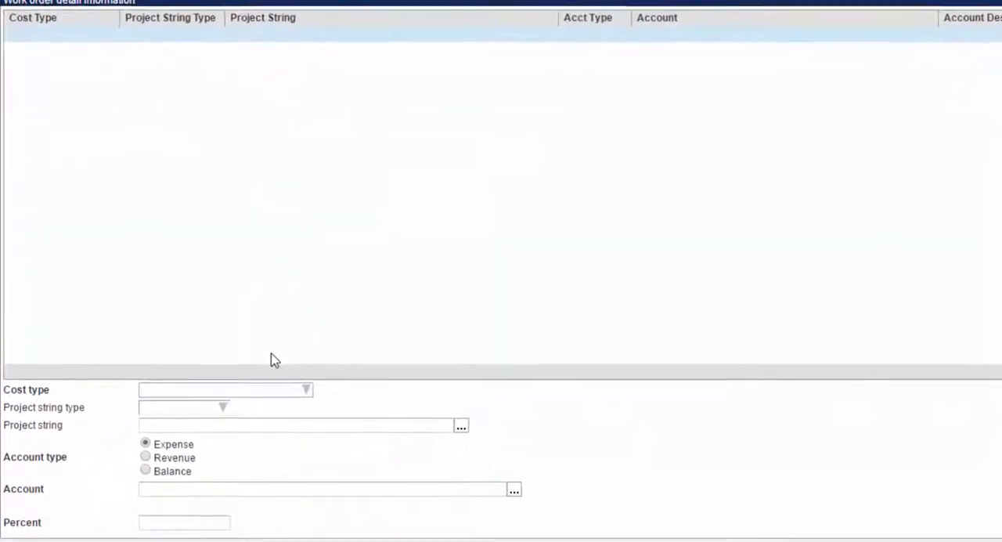
scroll(down, 3)
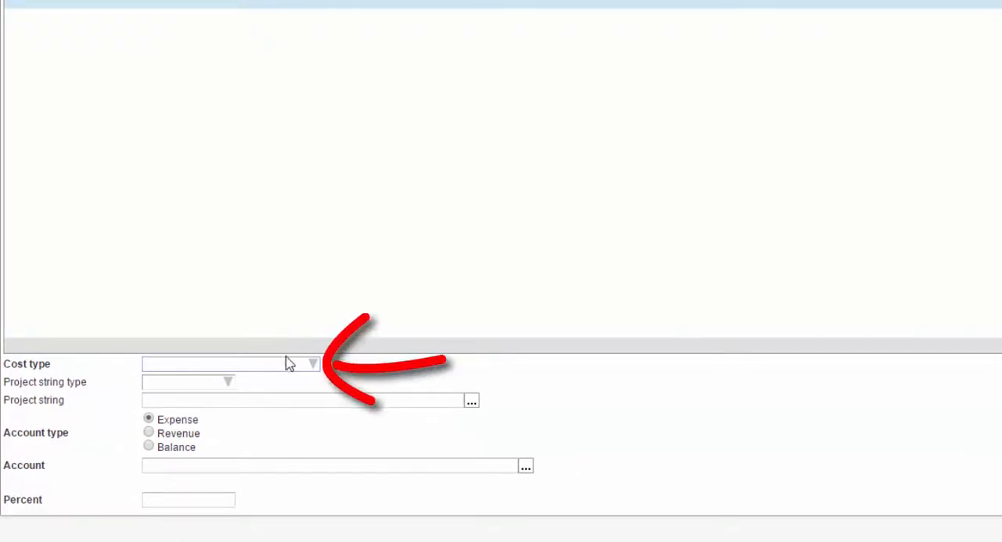
text(LABOR)
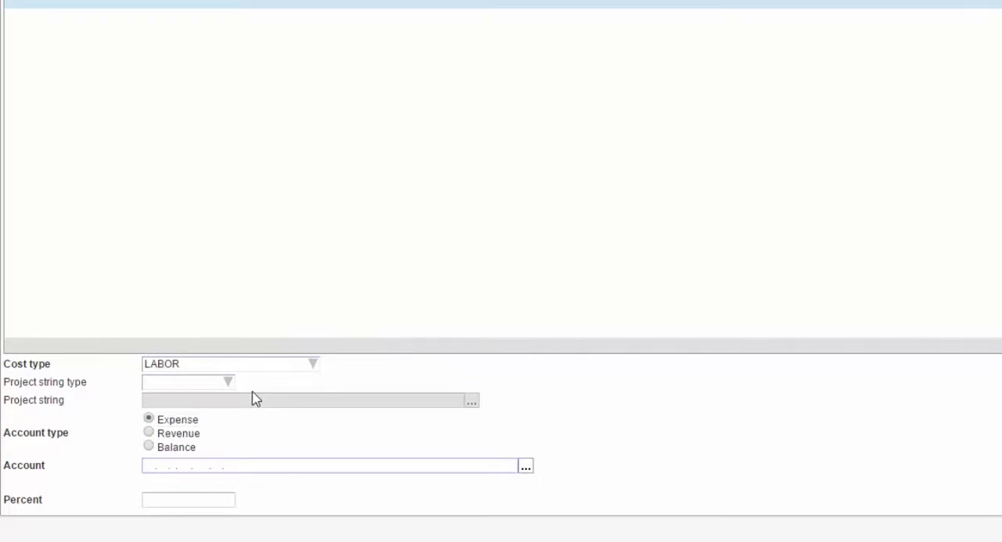
text(1100.0031.13.13064.)
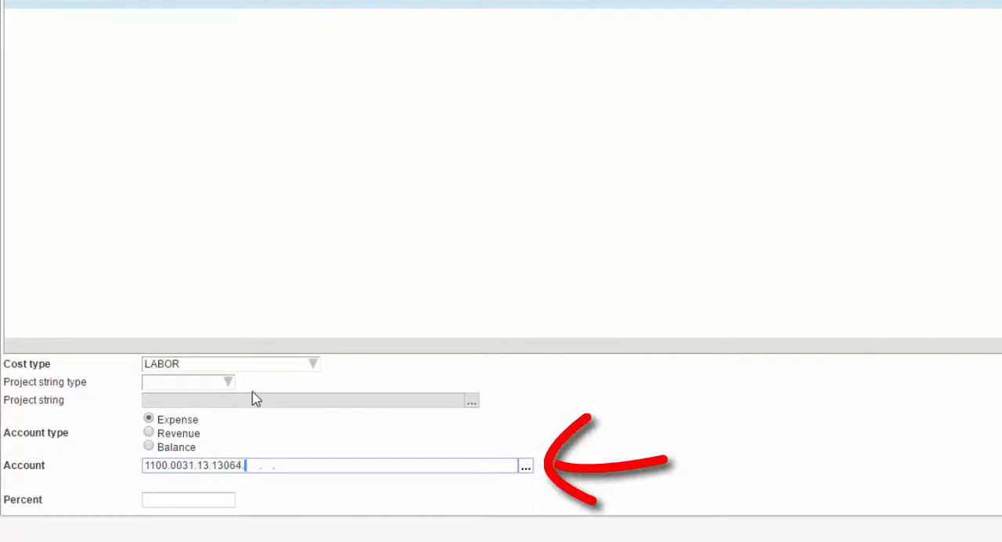
text(5390)
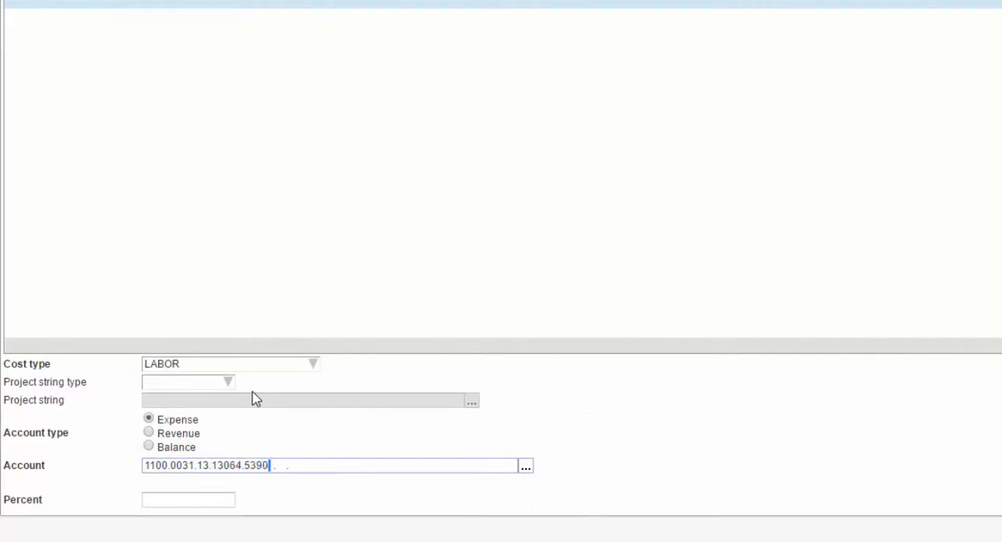
text(.7800.00)
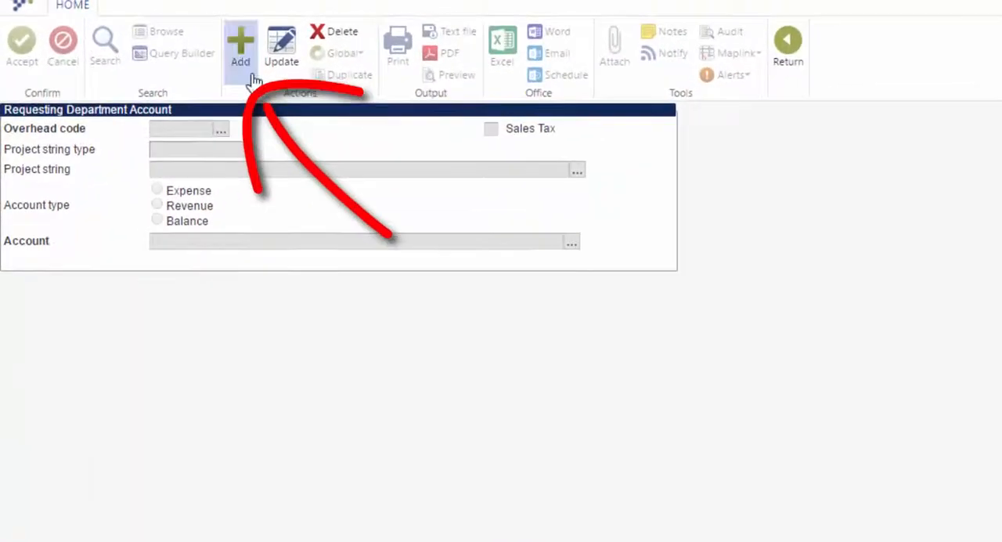
Add overhead code FT01 charged to account 1100.0031.13.13064.539003.7800.0000, then return to request 133826
click(240, 47)
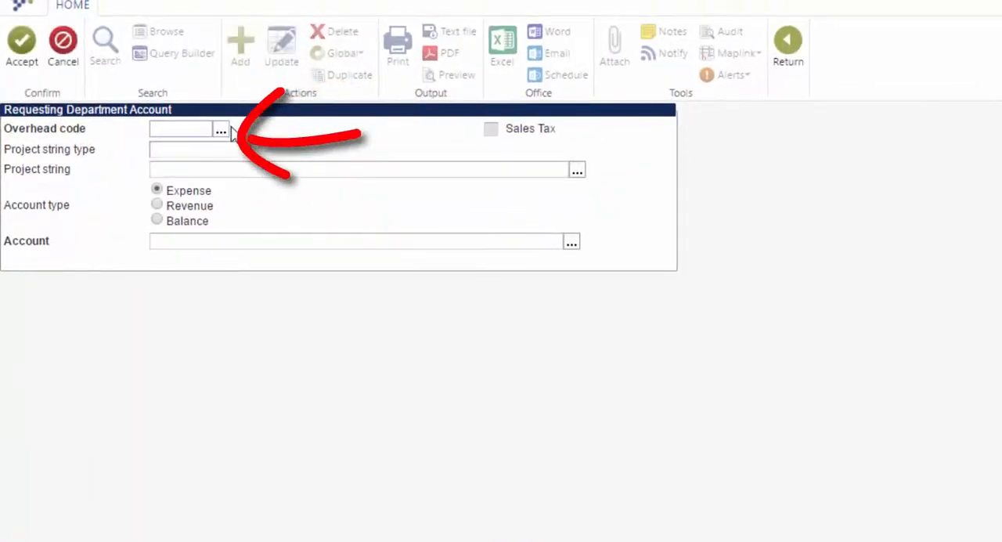
click(220, 130)
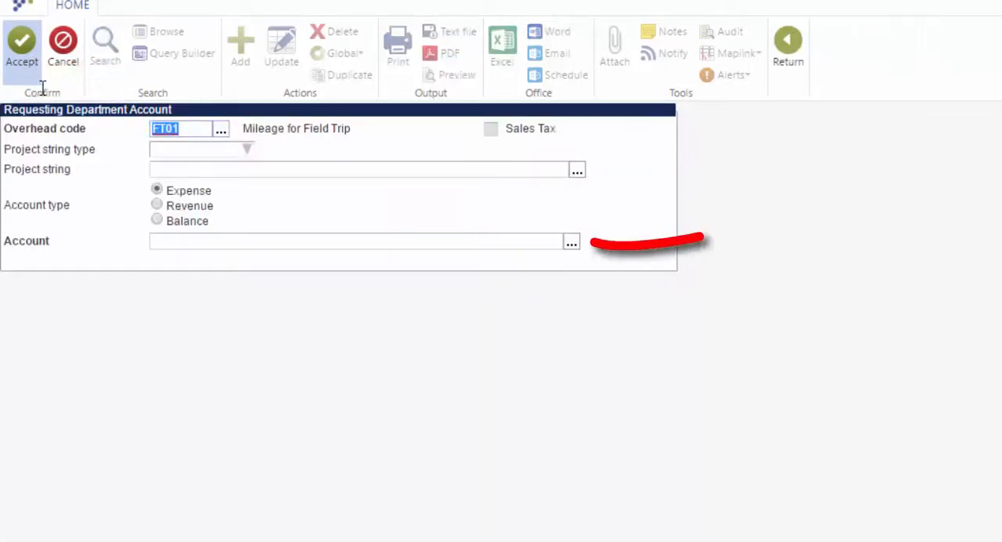
text(1100.0031.13.13064.539003.7800.0000)
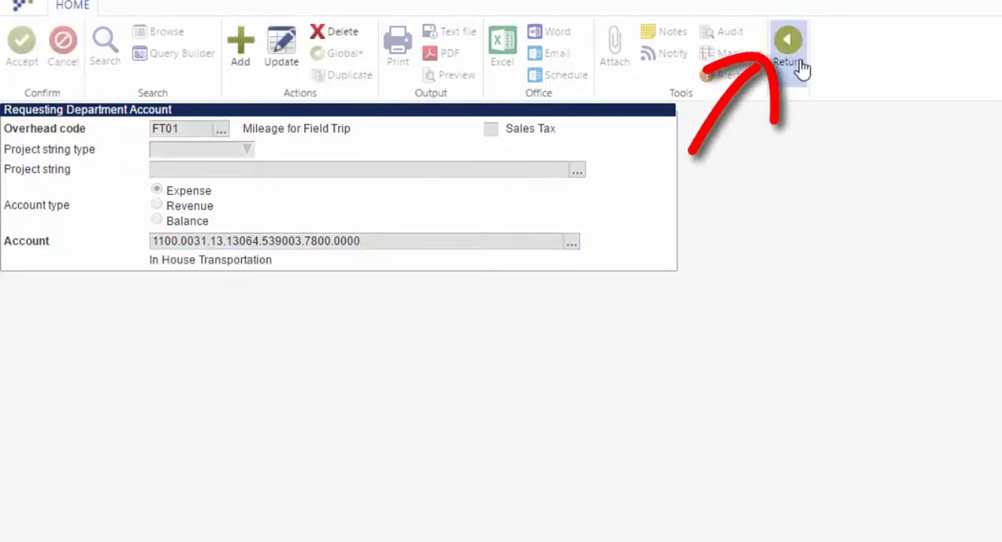
click(788, 43)
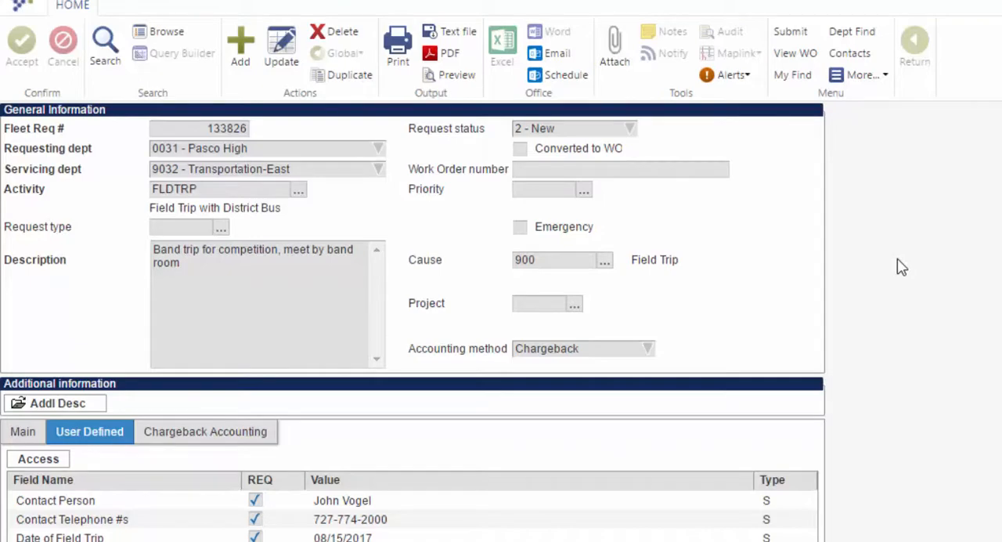
Submit fleet service request 133826 to bring up the submit confirmation
click(790, 32)
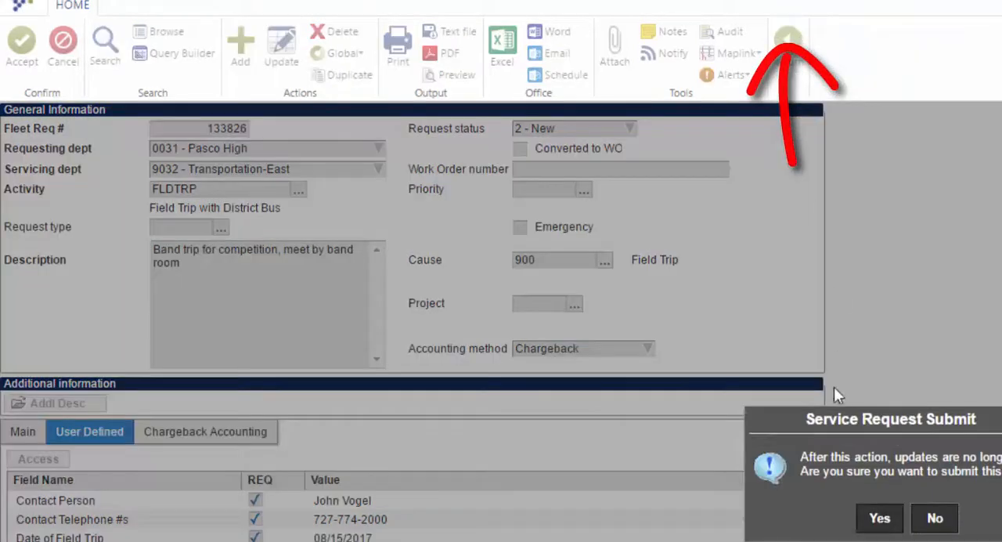